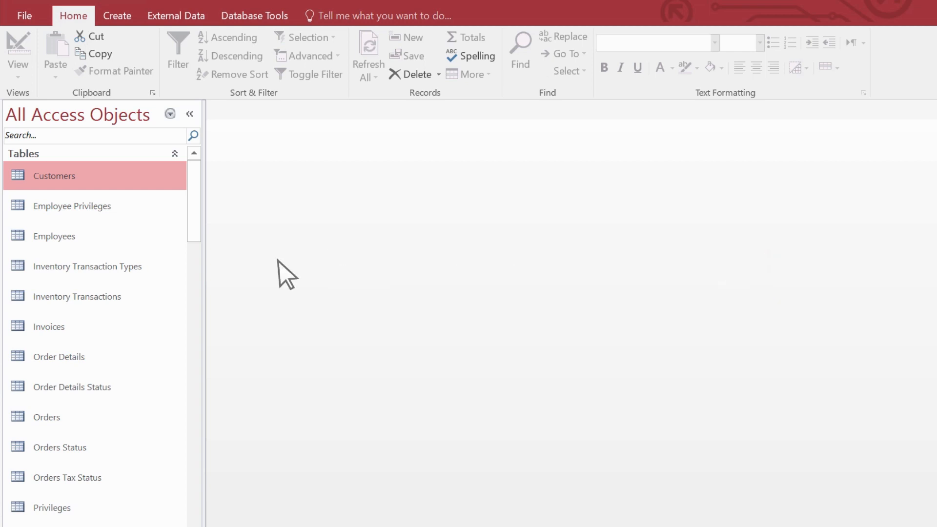
{"action": "mouse_move", "coordinate": [151, 49]}
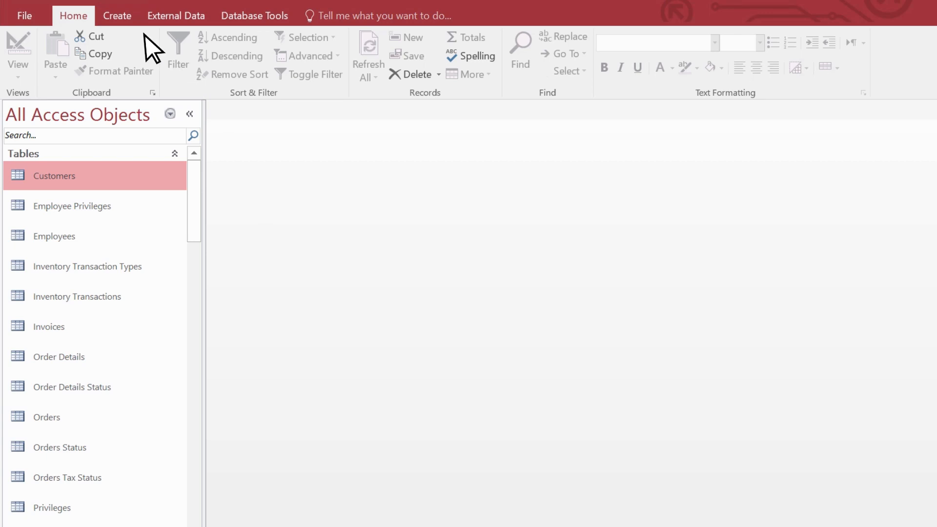
Step: Switch the ribbon to Create to show the query and other new-object commands
{"action": "left_click", "coordinate": [117, 16]}
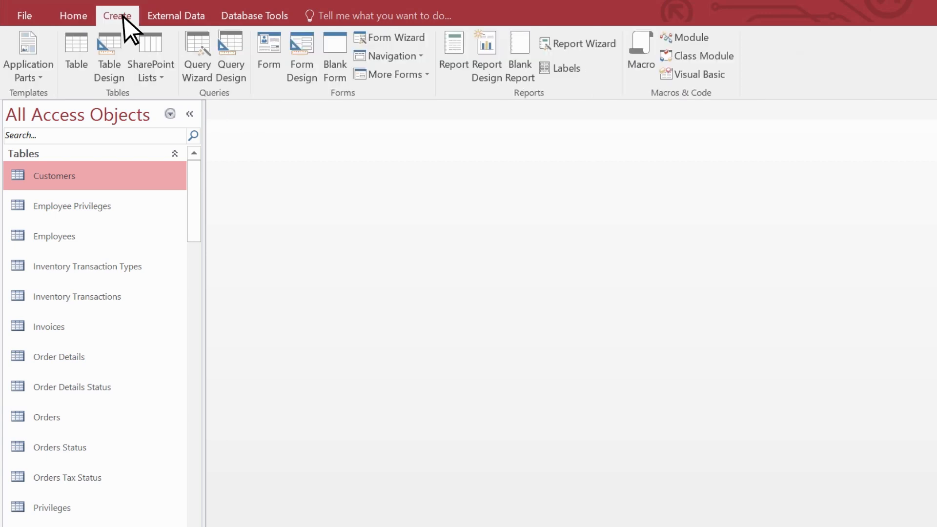
{"action": "mouse_move", "coordinate": [231, 57]}
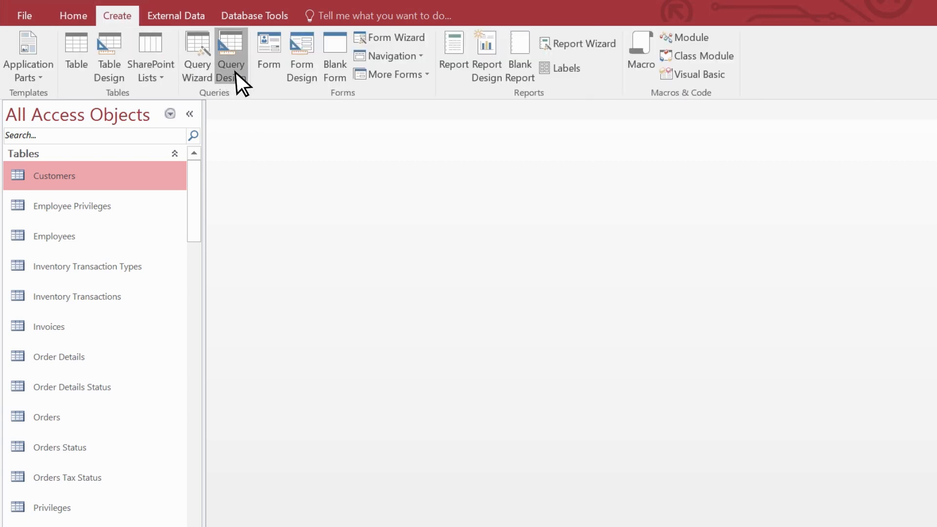
Step: Start a blank query in Query Design and dismiss Show Table without adding tables
{"action": "left_click", "coordinate": [231, 56]}
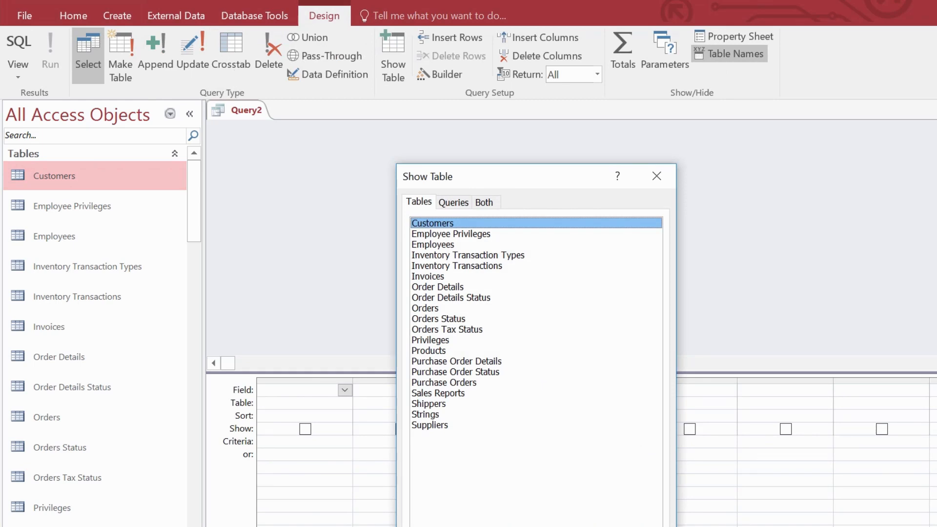
{"action": "mouse_move", "coordinate": [288, 275]}
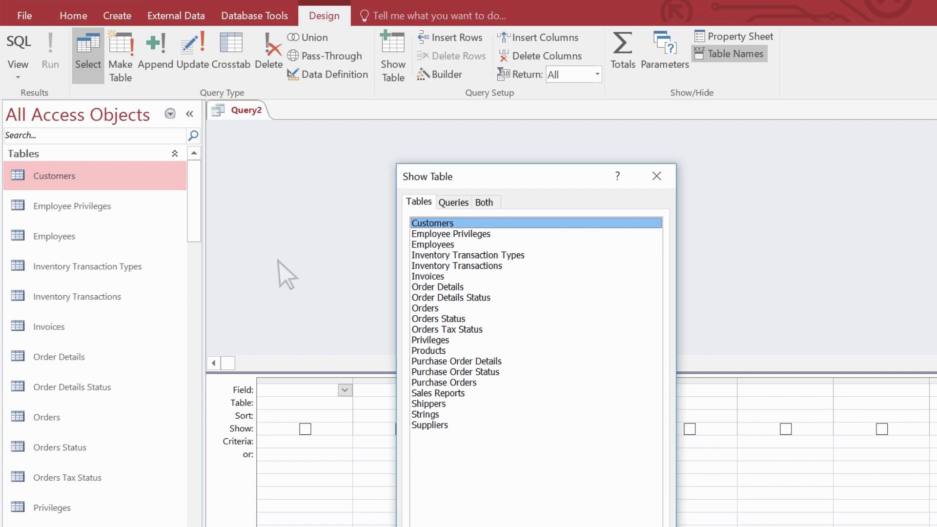
{"action": "mouse_move", "coordinate": [375, 251]}
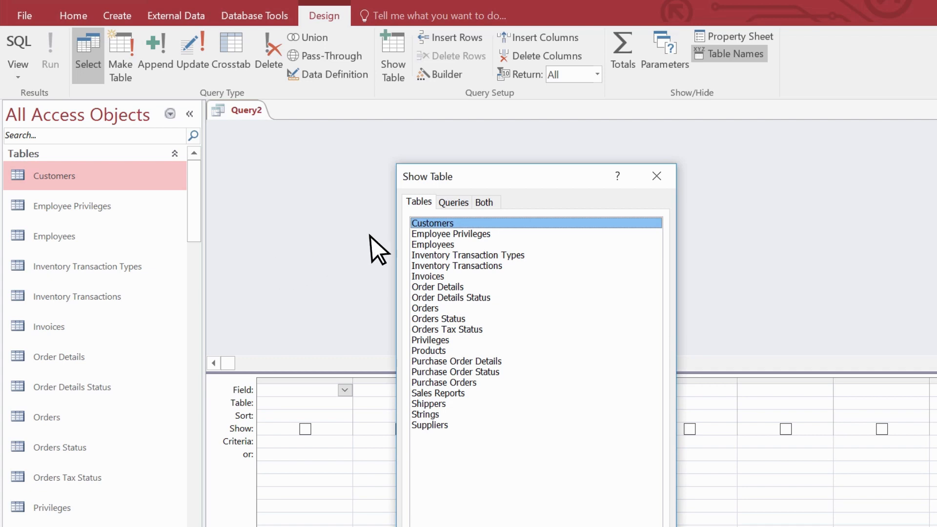
{"action": "left_click", "coordinate": [656, 176]}
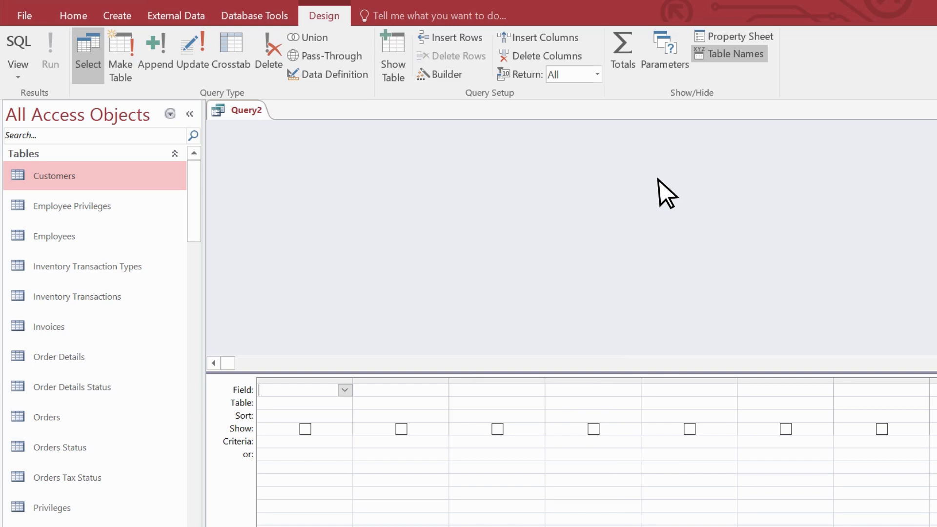
{"action": "mouse_move", "coordinate": [96, 433]}
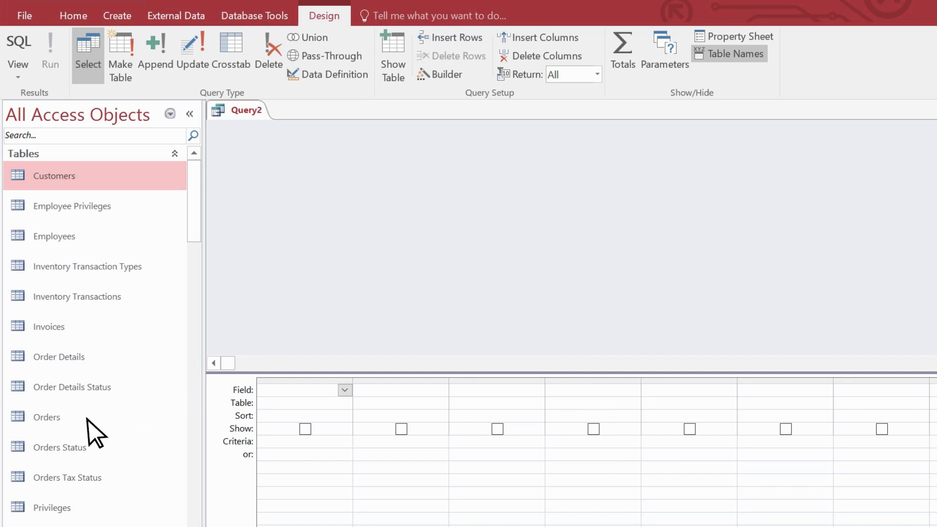
{"action": "mouse_move", "coordinate": [114, 426]}
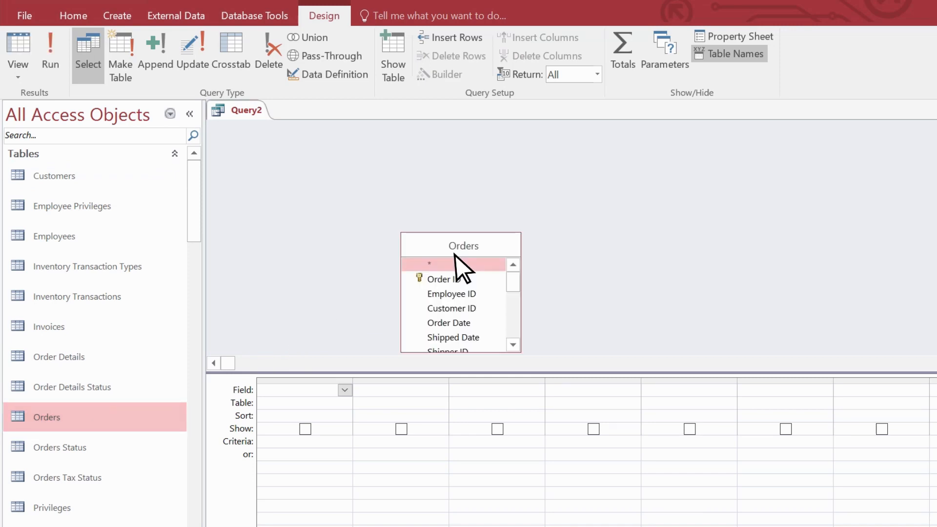
{"action": "mouse_move", "coordinate": [514, 314]}
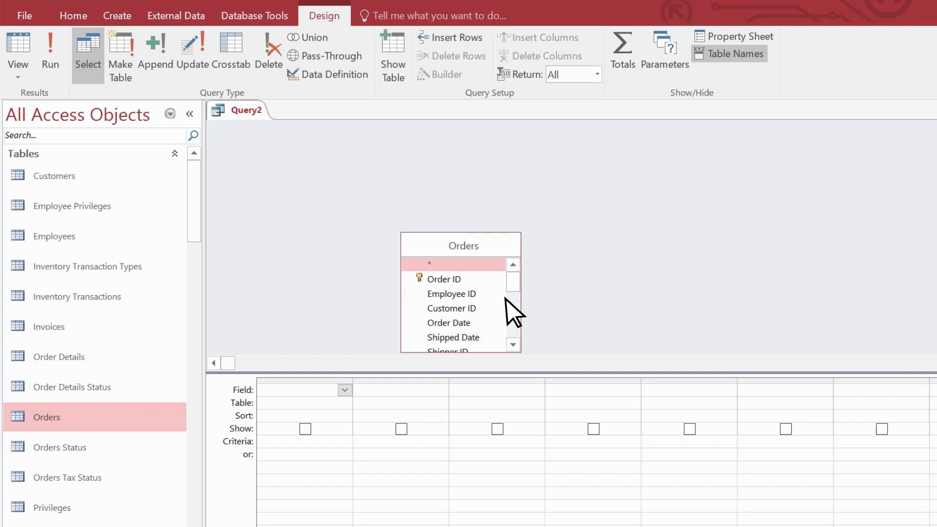
{"action": "mouse_move", "coordinate": [502, 320]}
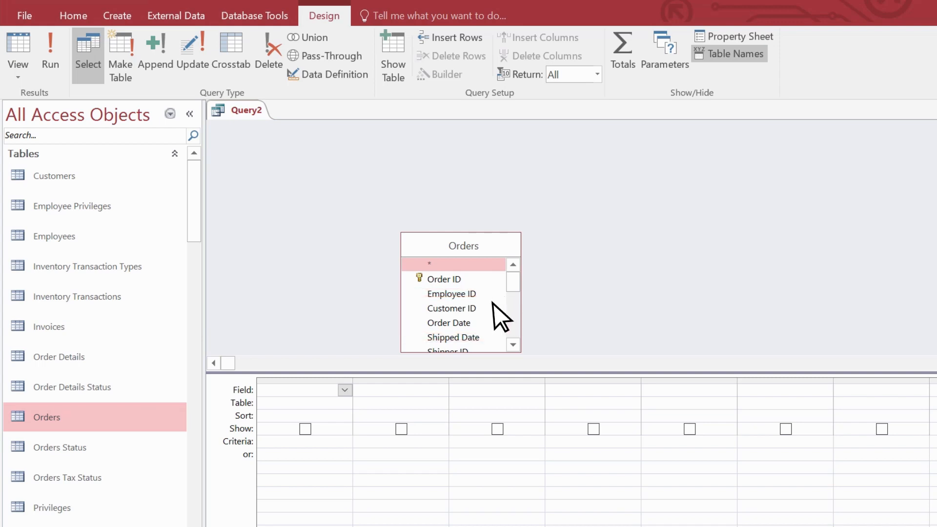
{"action": "mouse_move", "coordinate": [469, 327]}
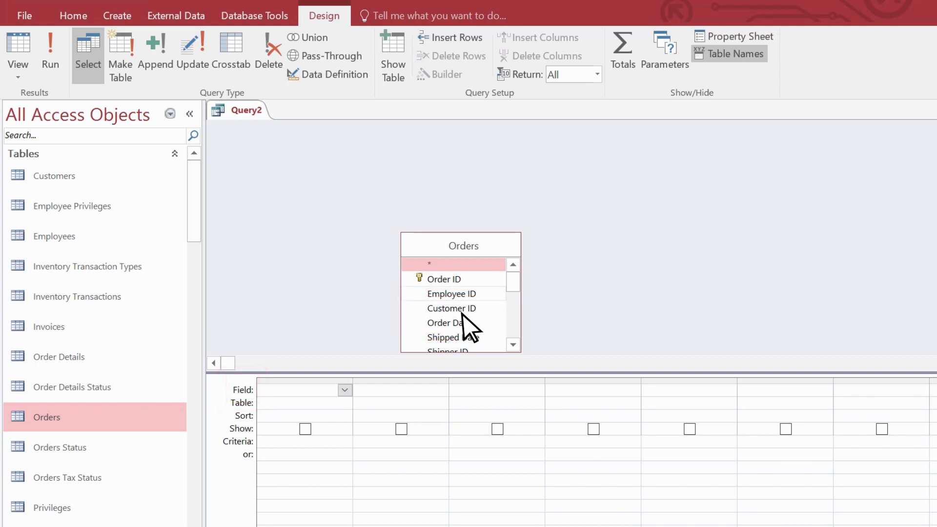
Step: Add the Customer ID and Order Date fields from Orders to the design grid
{"action": "double_click", "coordinate": [452, 308]}
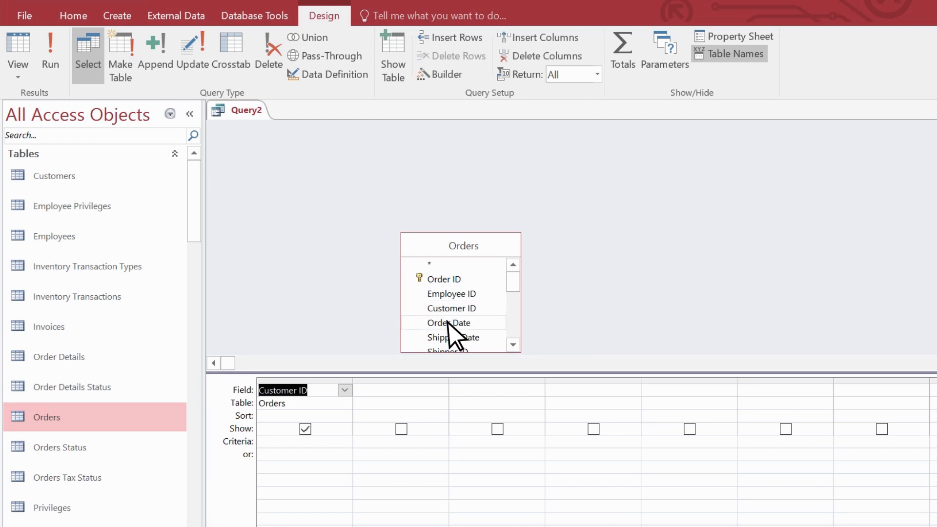
{"action": "double_click", "coordinate": [448, 323]}
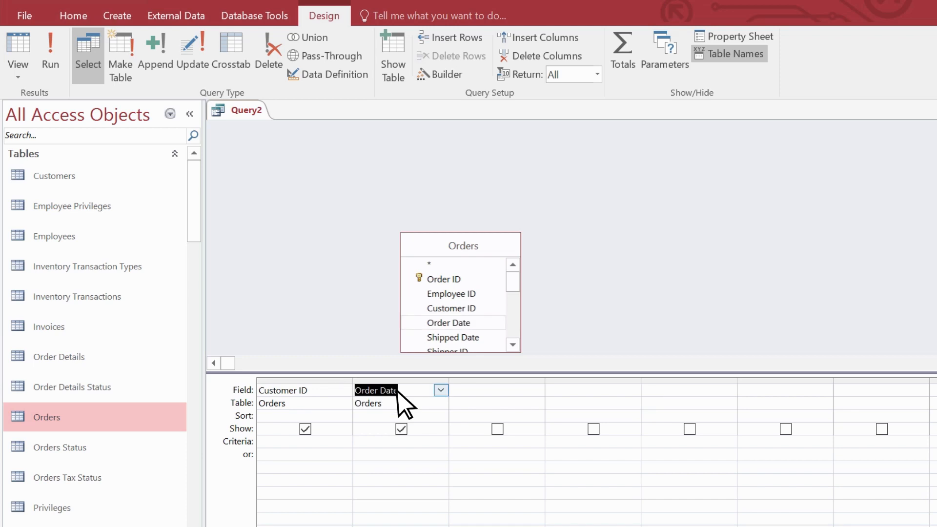
{"action": "mouse_move", "coordinate": [75, 122]}
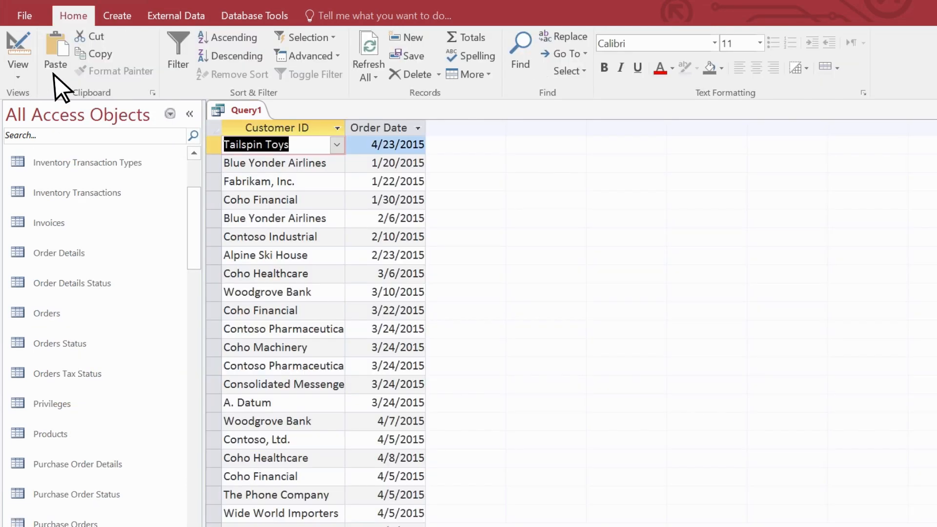
{"action": "mouse_move", "coordinate": [289, 132]}
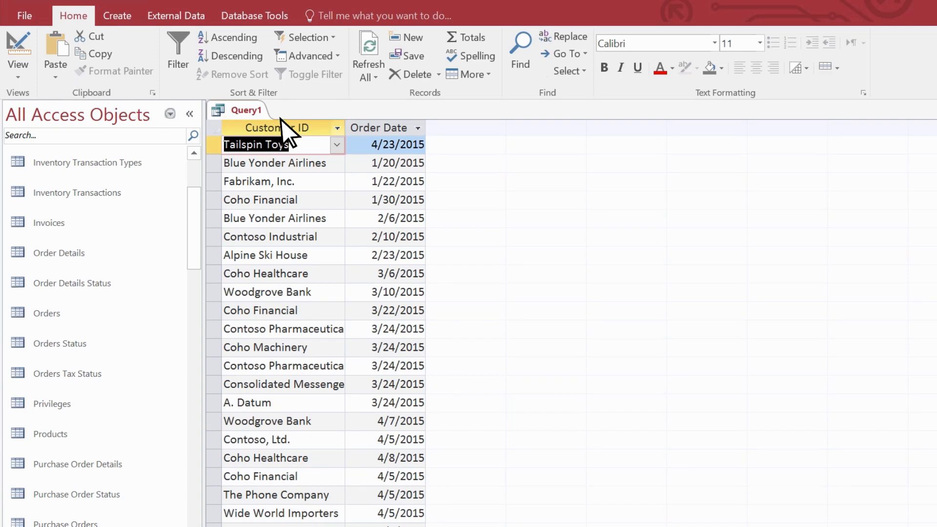
{"action": "mouse_move", "coordinate": [346, 150]}
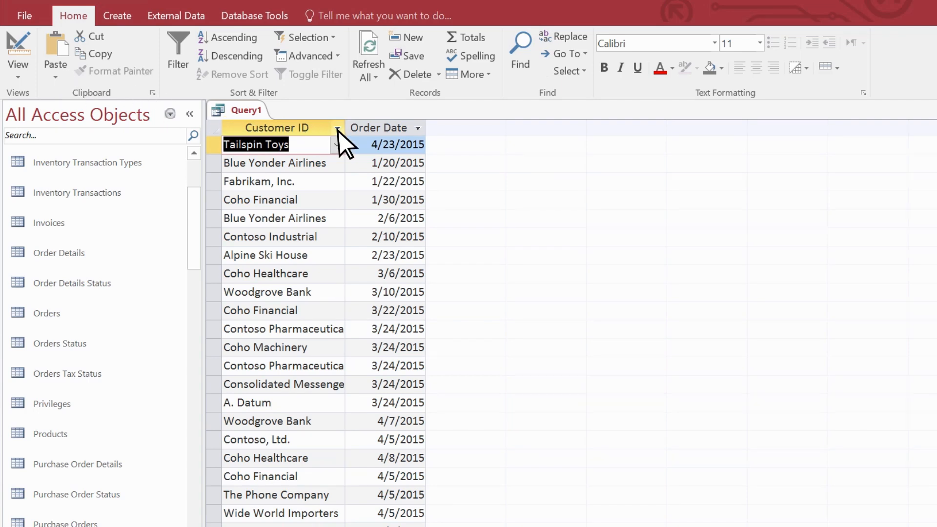
Step: Filter the Customer ID column to keep only Tailspin Toys orders
{"action": "left_click", "coordinate": [336, 127]}
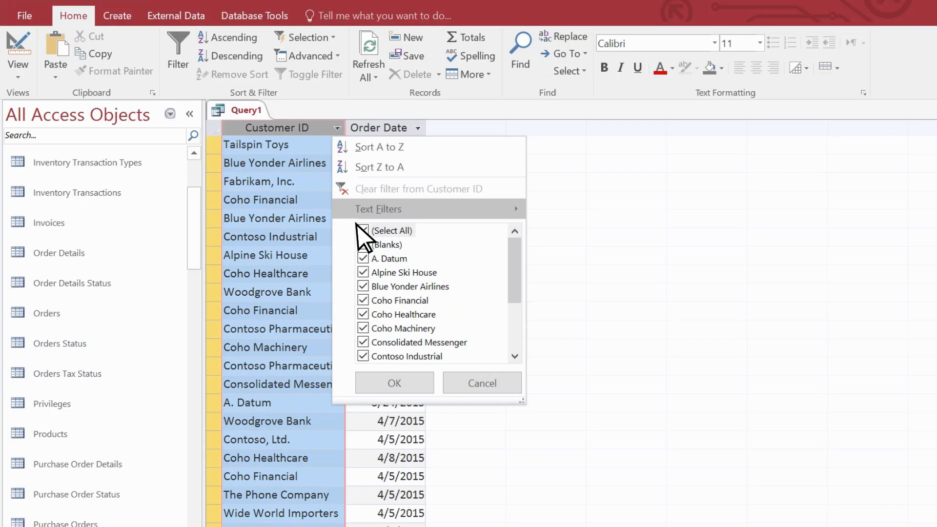
{"action": "left_click", "coordinate": [362, 230]}
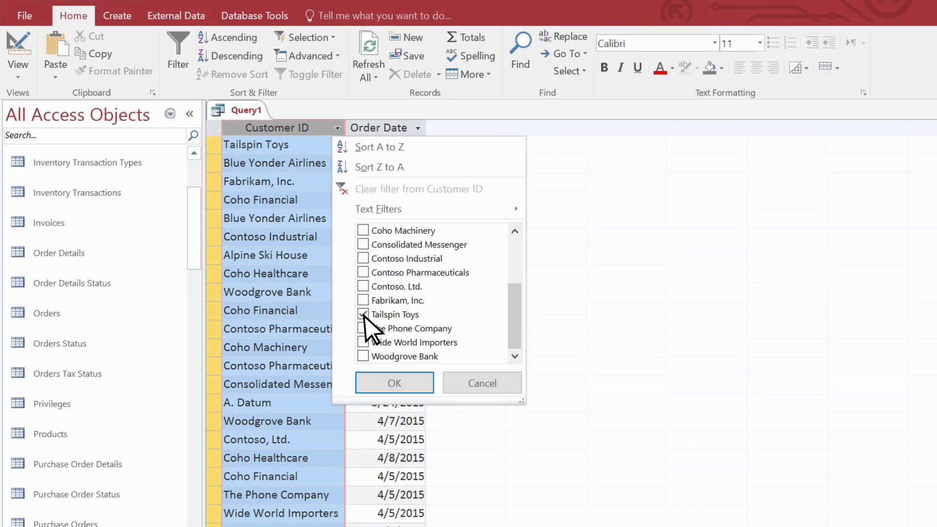
{"action": "left_click", "coordinate": [393, 384]}
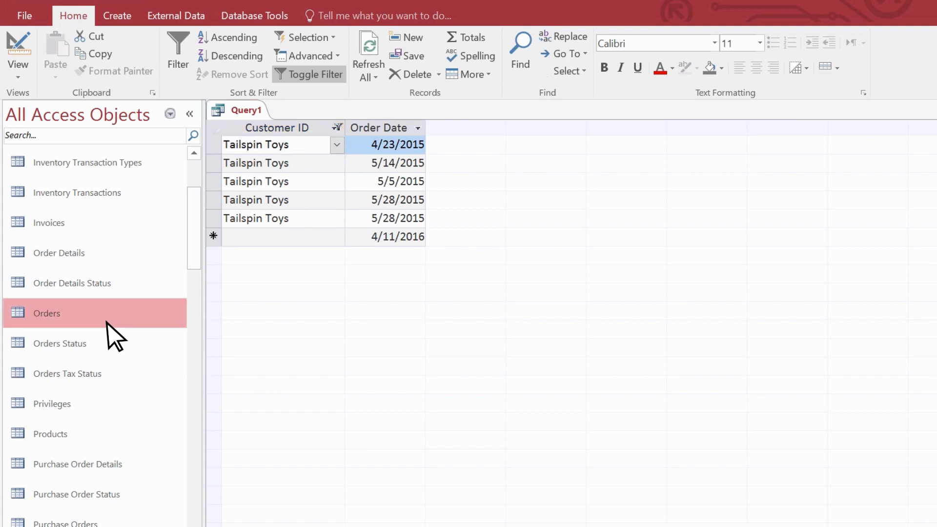
Step: Open the Orders table and inspect the Order Date and Customer ID data types
{"action": "double_click", "coordinate": [46, 312]}
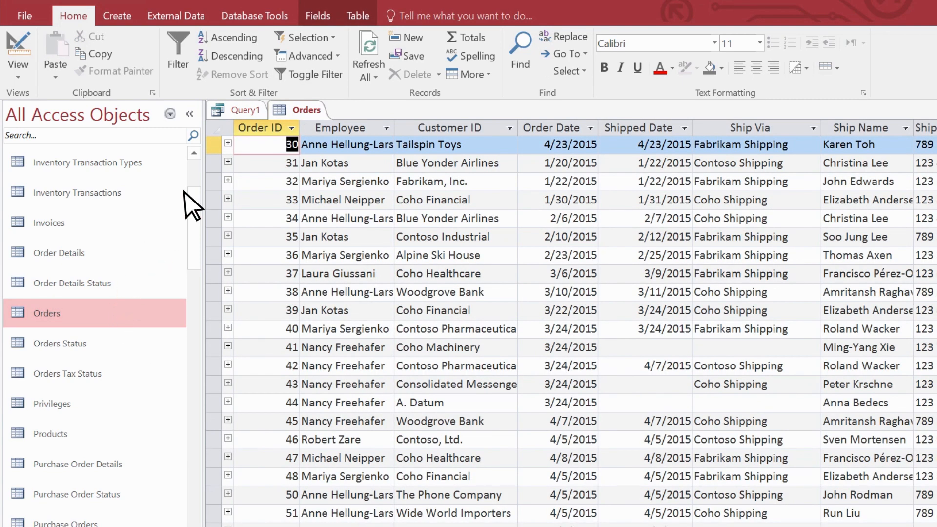
{"action": "left_click", "coordinate": [318, 15]}
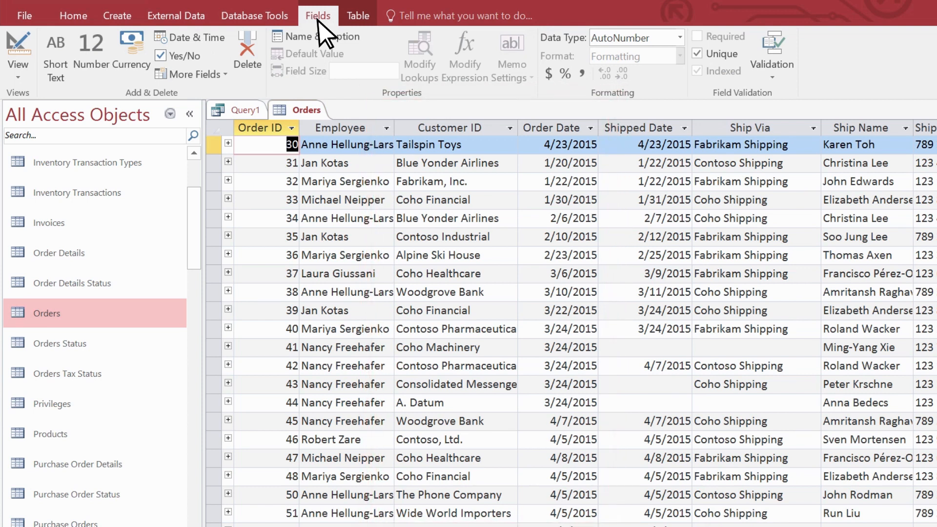
{"action": "mouse_move", "coordinate": [559, 142]}
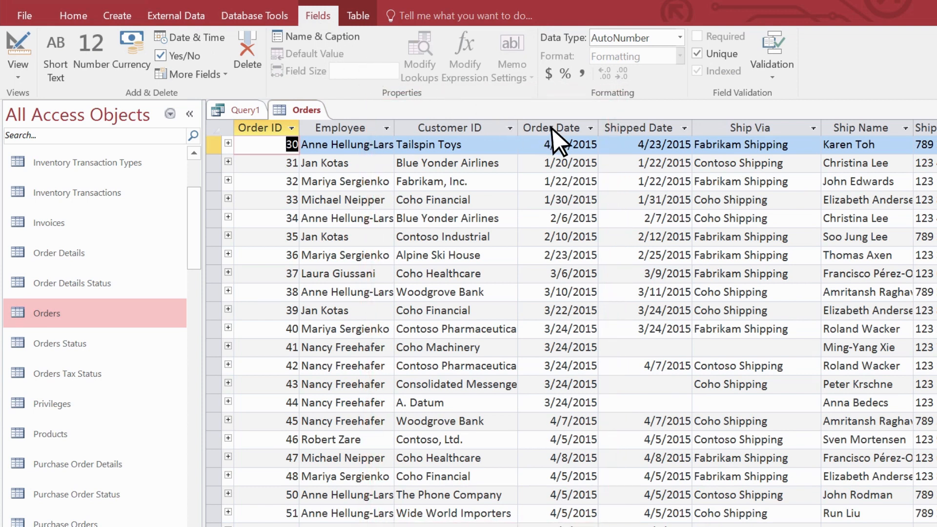
{"action": "left_click", "coordinate": [551, 128]}
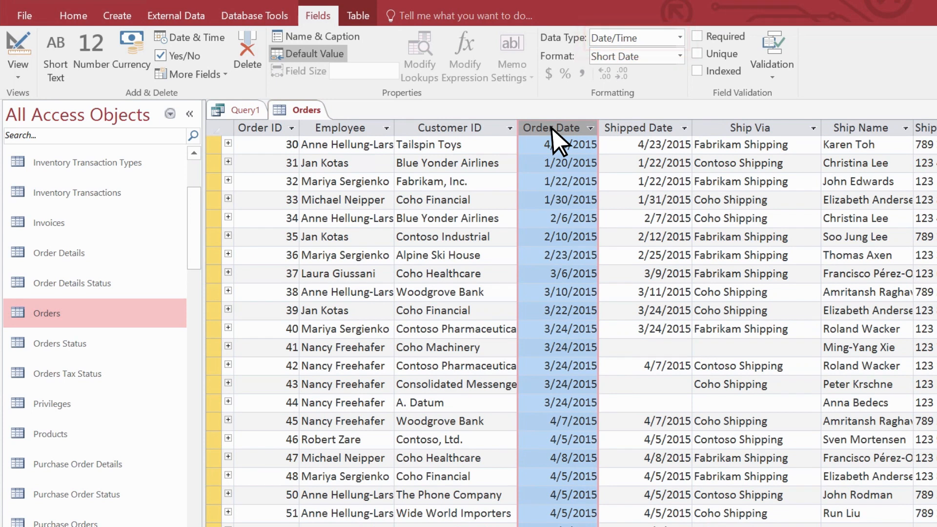
{"action": "mouse_move", "coordinate": [525, 147]}
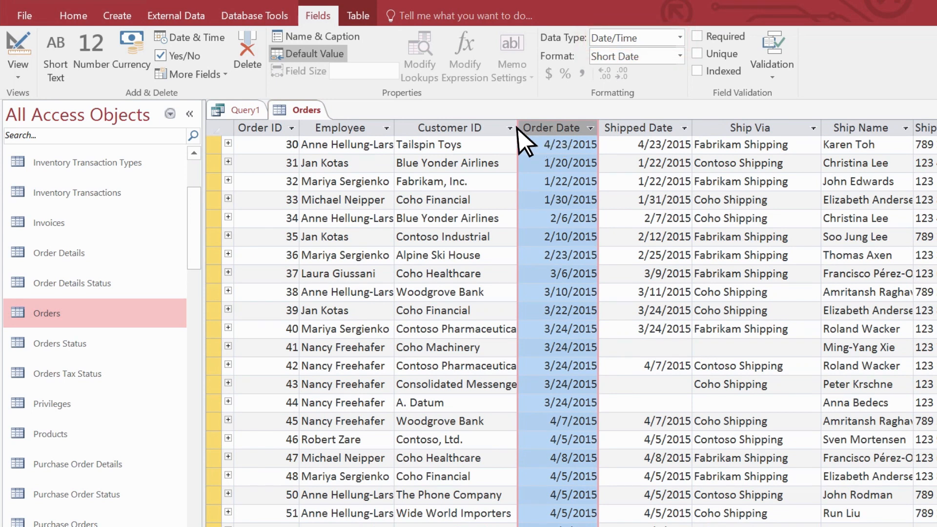
{"action": "left_click", "coordinate": [450, 127]}
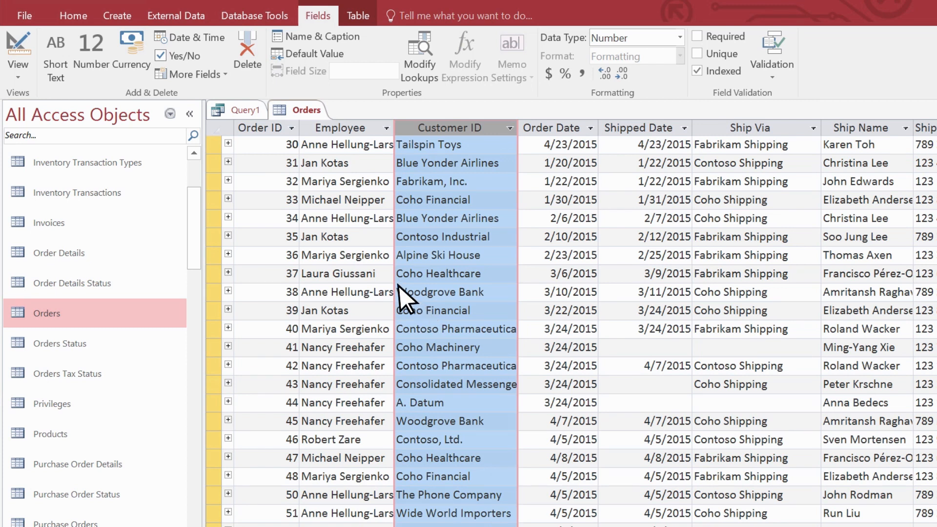
Step: Open the Relationships window from Database Tools
{"action": "left_click", "coordinate": [255, 15]}
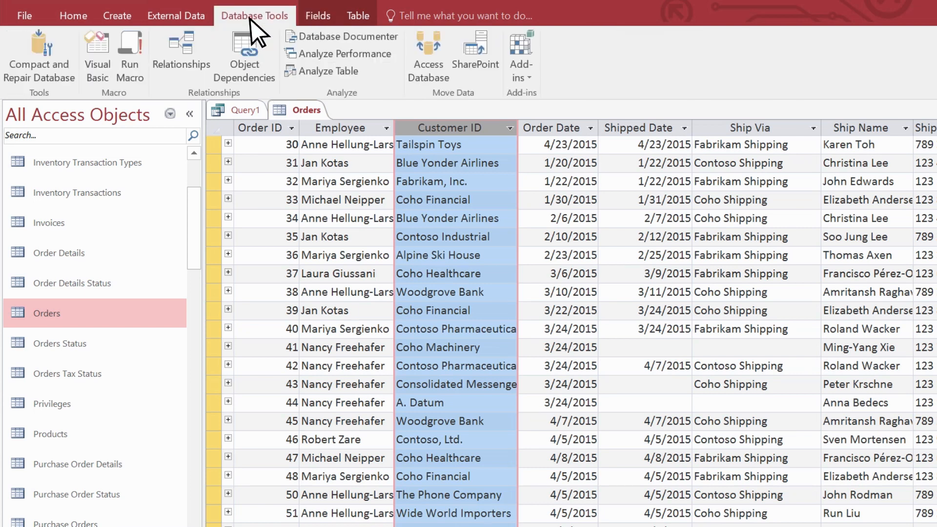
{"action": "mouse_move", "coordinate": [181, 56]}
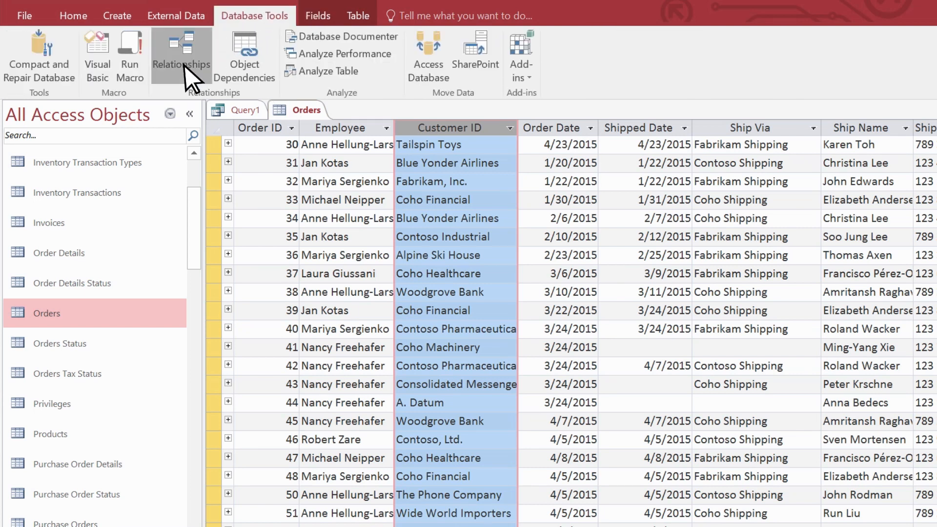
{"action": "left_click", "coordinate": [180, 57]}
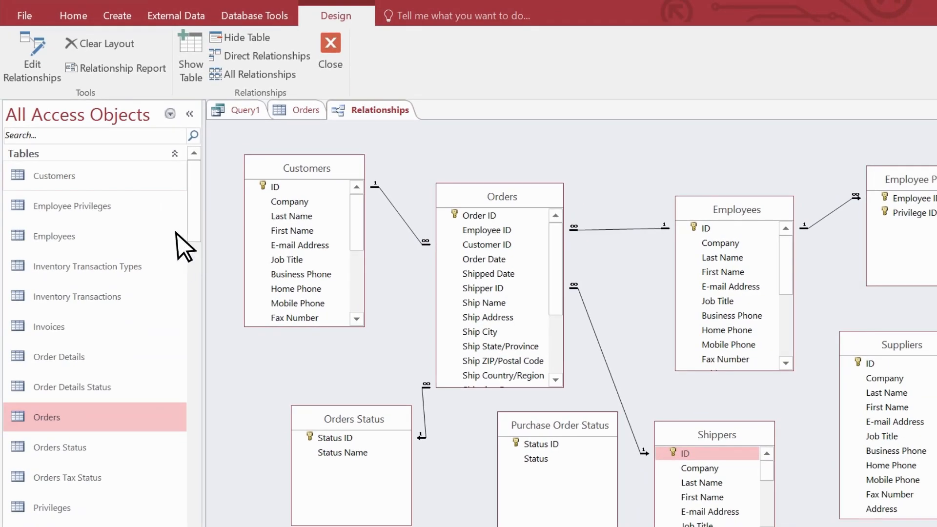
Step: Confirm Tailspin Toys is customer 23 in Customers, then return Query1 to Design View
{"action": "double_click", "coordinate": [55, 176]}
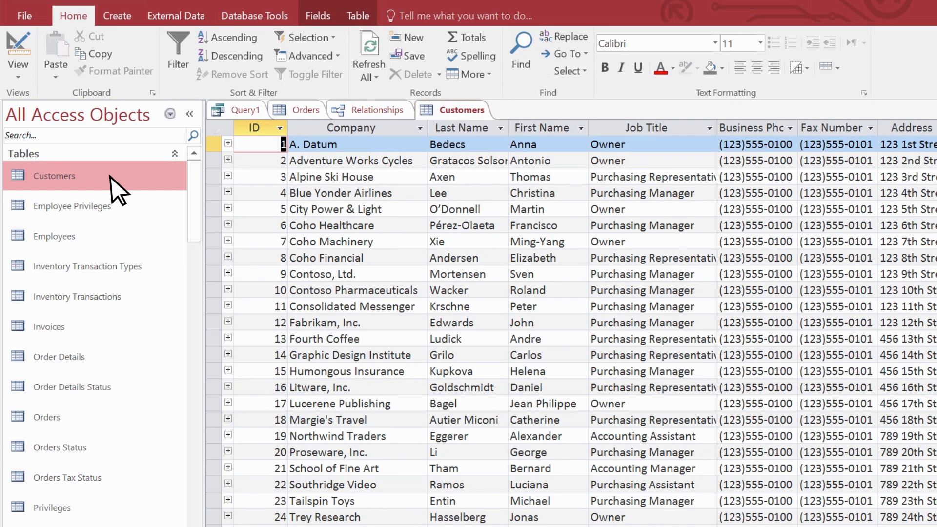
{"action": "mouse_move", "coordinate": [322, 514]}
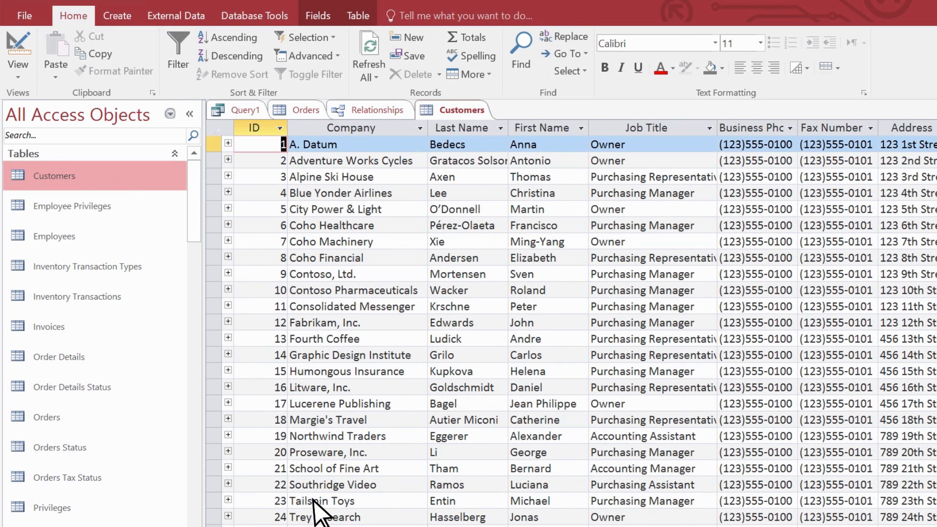
{"action": "left_click", "coordinate": [277, 501]}
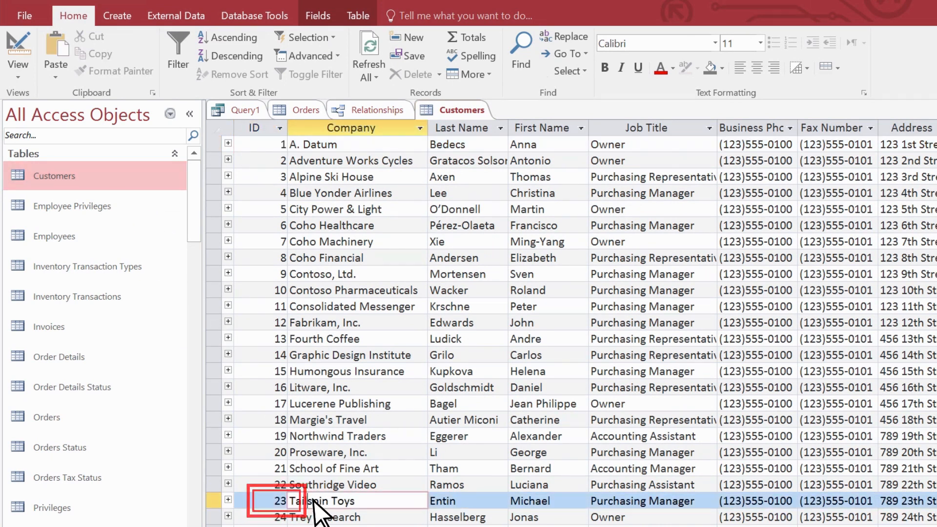
{"action": "mouse_move", "coordinate": [245, 122]}
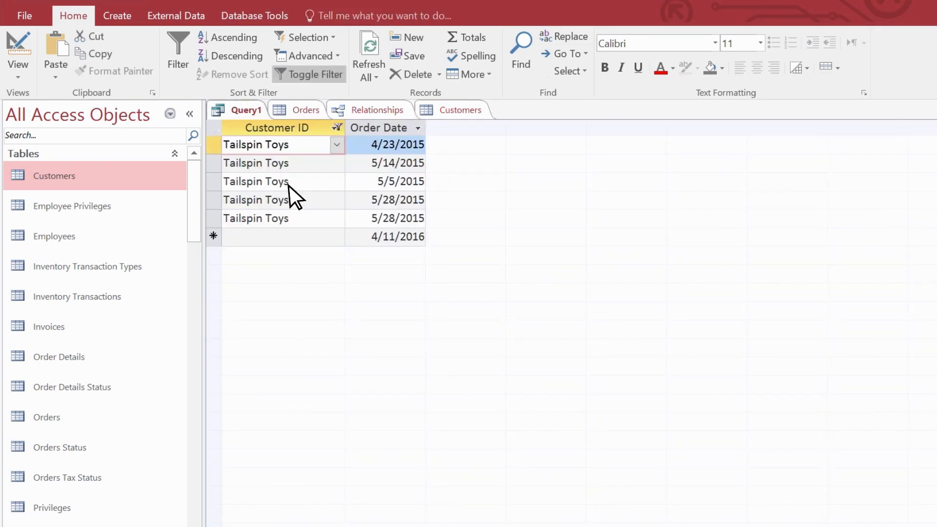
{"action": "left_click", "coordinate": [18, 54]}
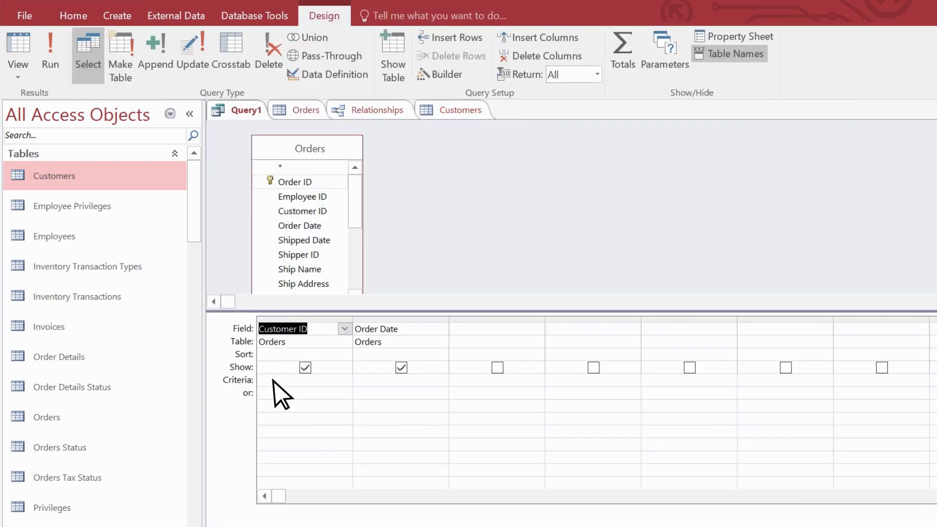
Step: Set criteria 23 and Between #5/1/2015# And #5/30/2015#, run, and return to design
{"action": "type", "text": "23"}
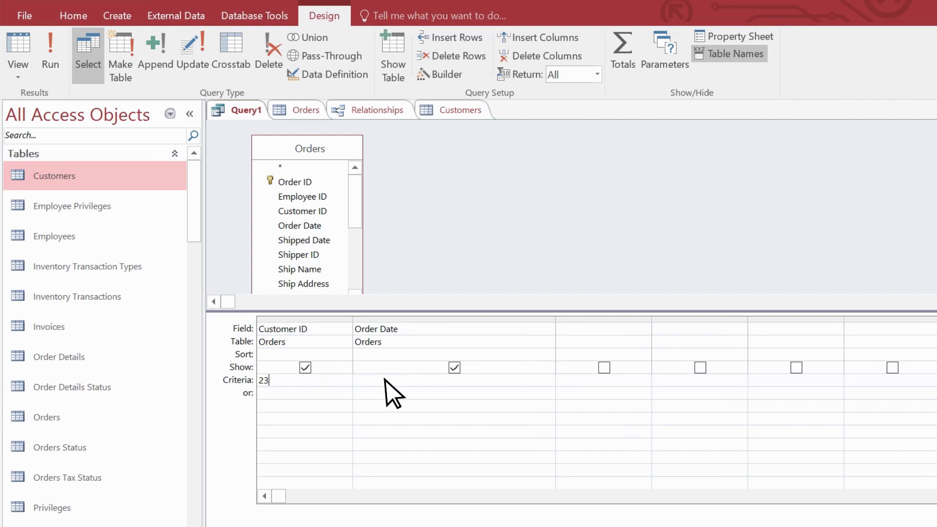
{"action": "type", "text": "Between #5/1/2015# And"}
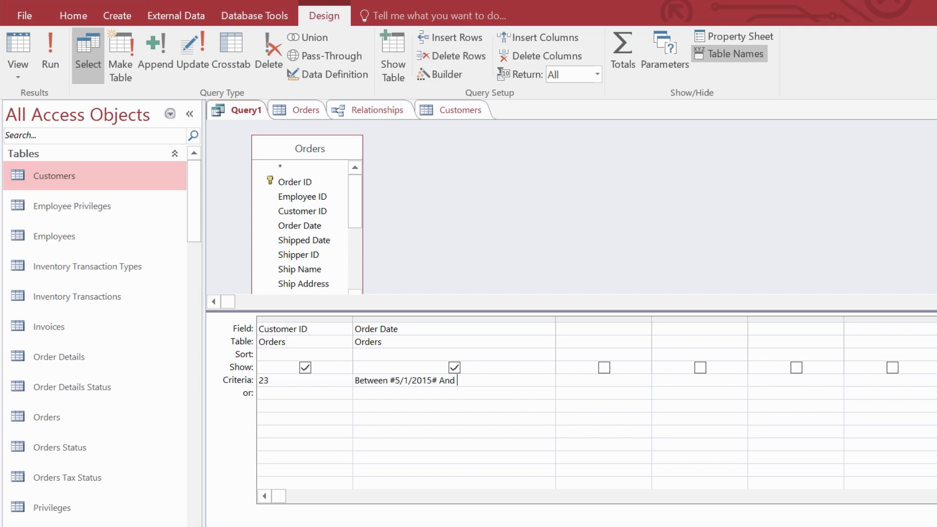
{"action": "type", "text": "#5/30/2015#"}
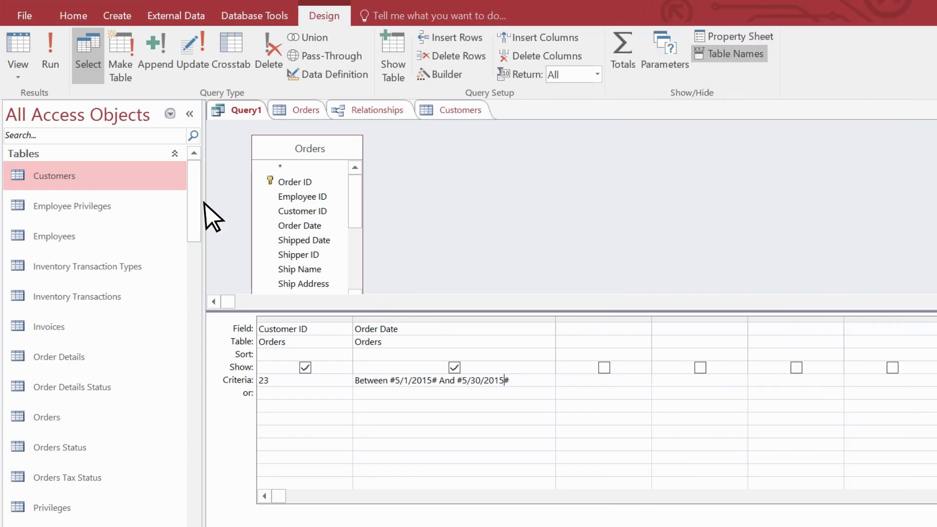
{"action": "left_click", "coordinate": [50, 53]}
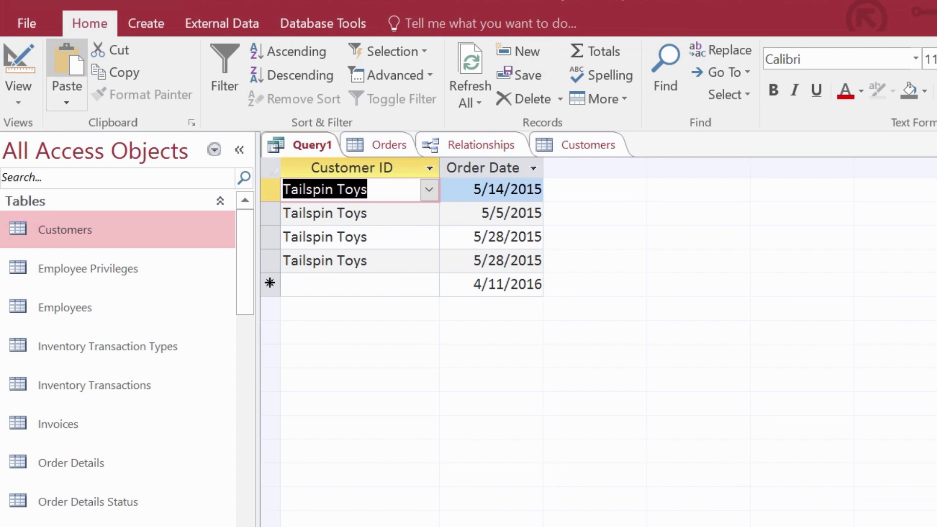
{"action": "left_click", "coordinate": [18, 66]}
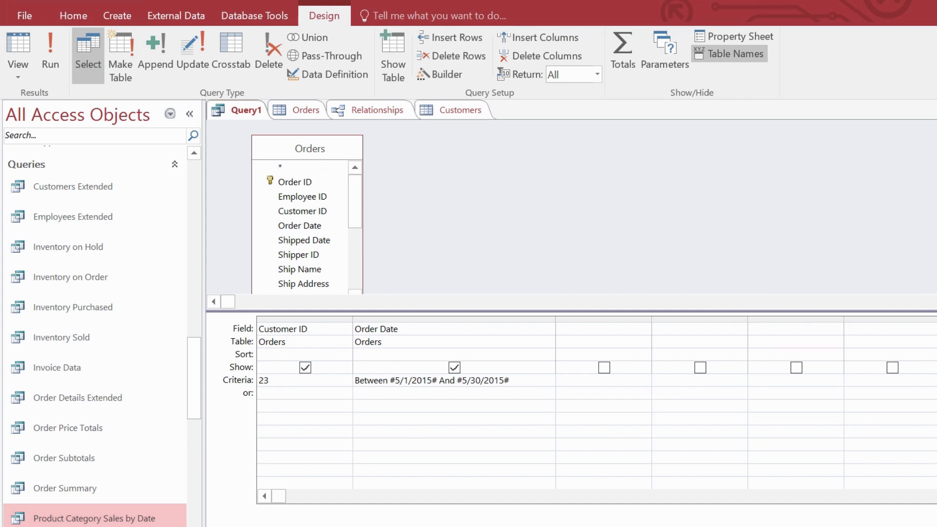
Step: Uncheck Show for Order Date and rerun Query1
{"action": "left_click", "coordinate": [431, 380]}
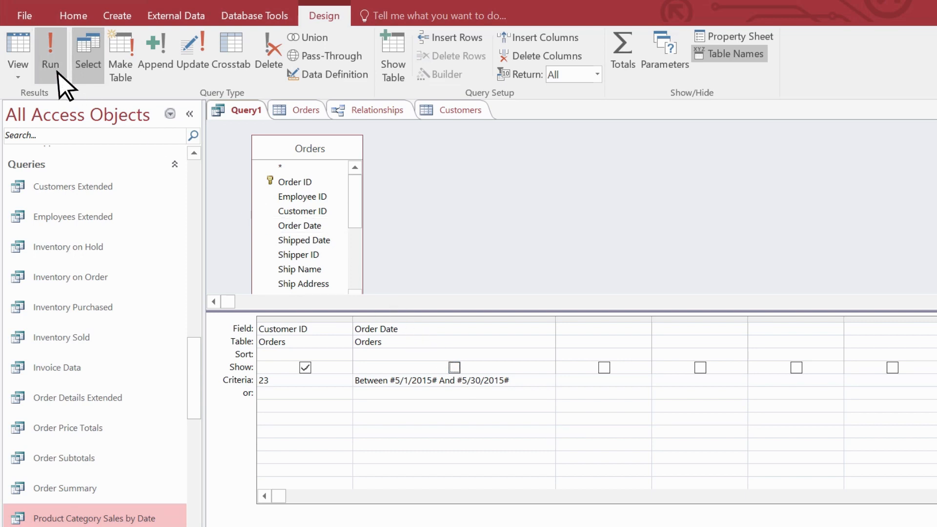
{"action": "left_click", "coordinate": [51, 50]}
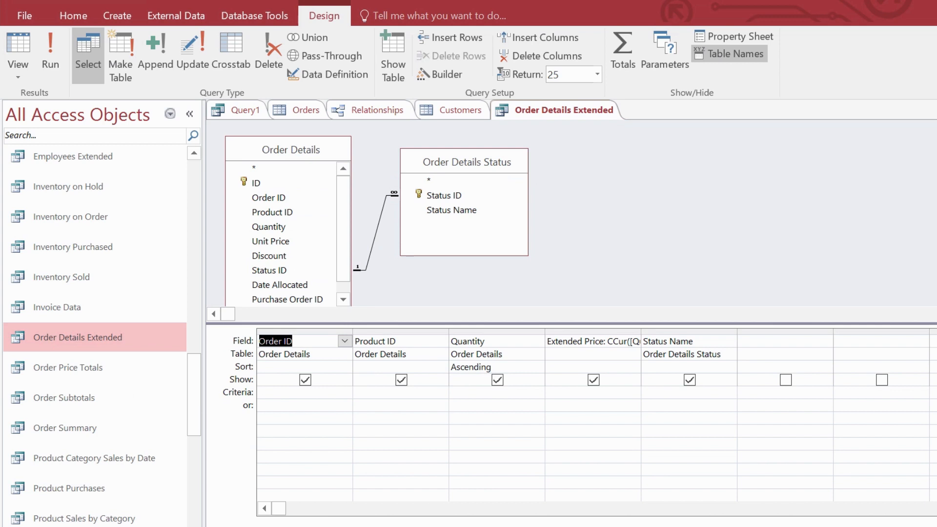
{"action": "mouse_move", "coordinate": [602, 228]}
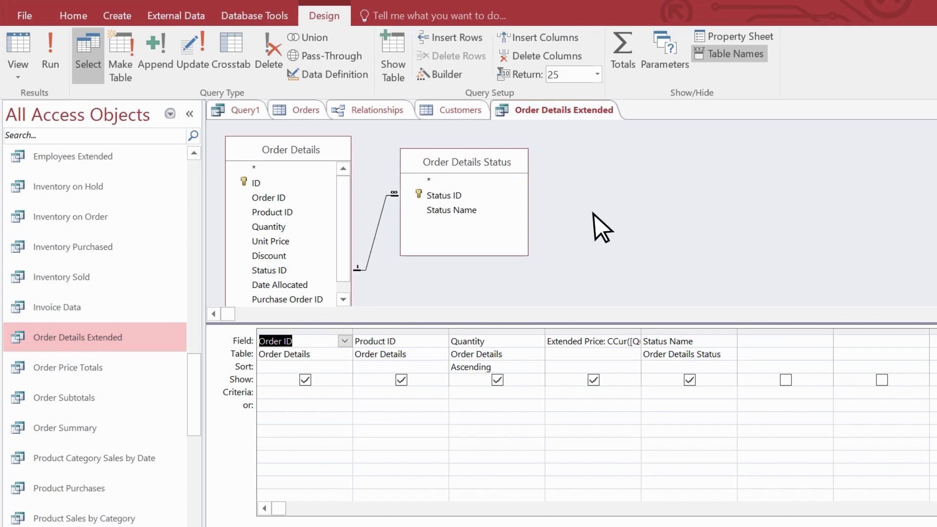
Step: Sort Quantity descending in Order Details Extended, then open Product Category Sales by Date
{"action": "left_click", "coordinate": [597, 74]}
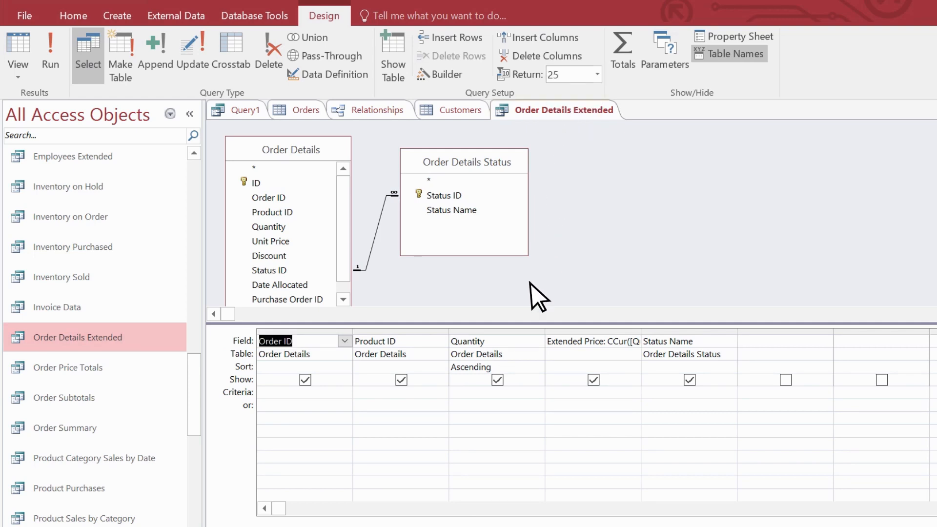
{"action": "mouse_move", "coordinate": [524, 381]}
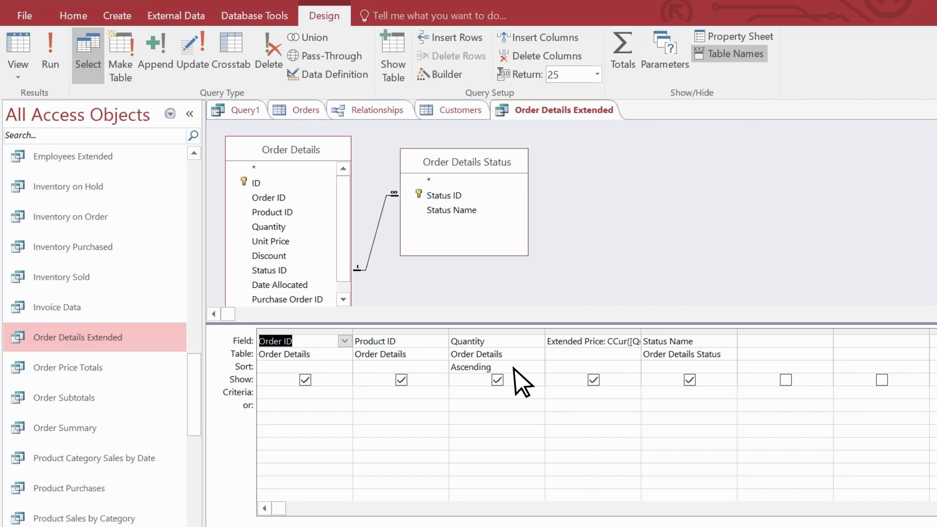
{"action": "left_click", "coordinate": [536, 367]}
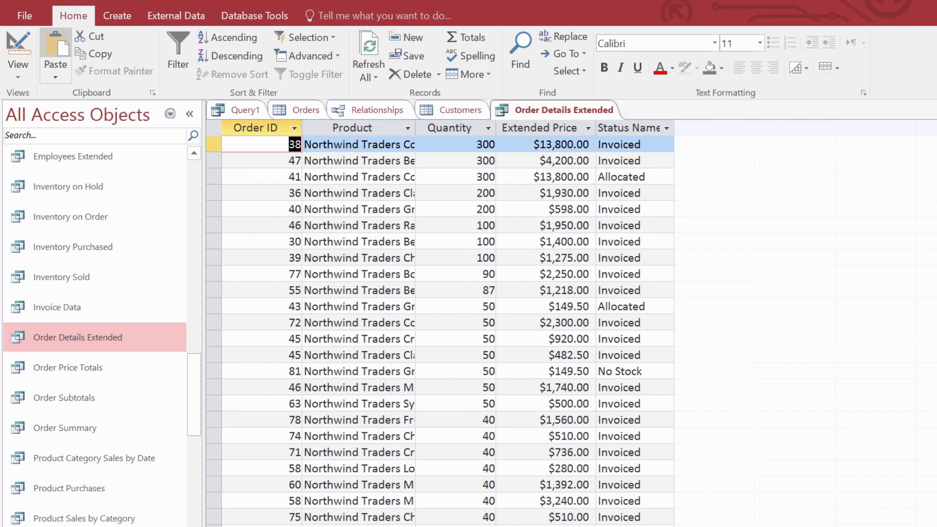
{"action": "double_click", "coordinate": [93, 458]}
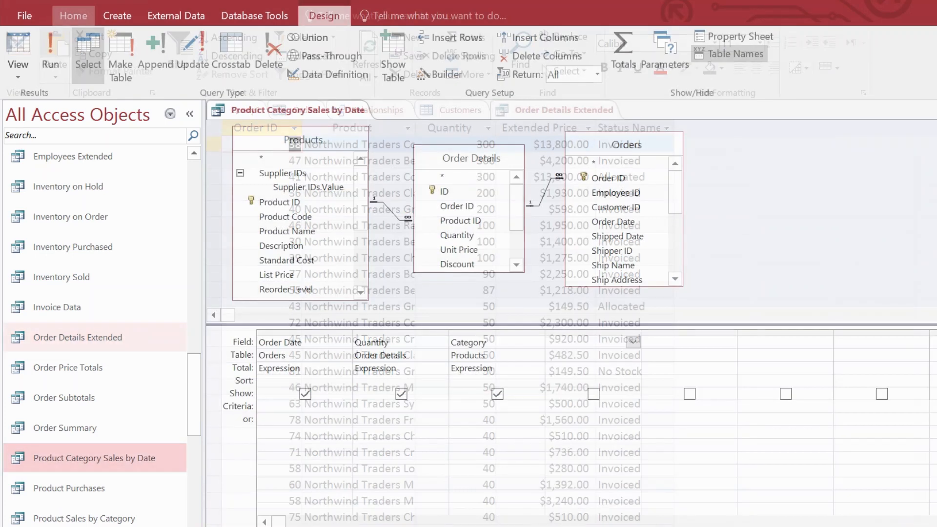
Step: Close other tabs, preview Product Category Sales by Date's order rows, then return to Design View
{"action": "left_click", "coordinate": [325, 15]}
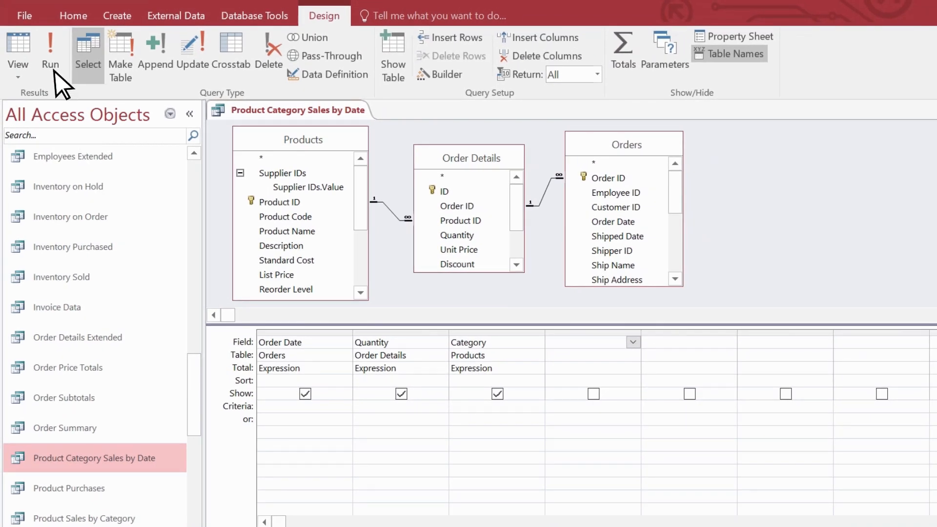
{"action": "left_click", "coordinate": [50, 54]}
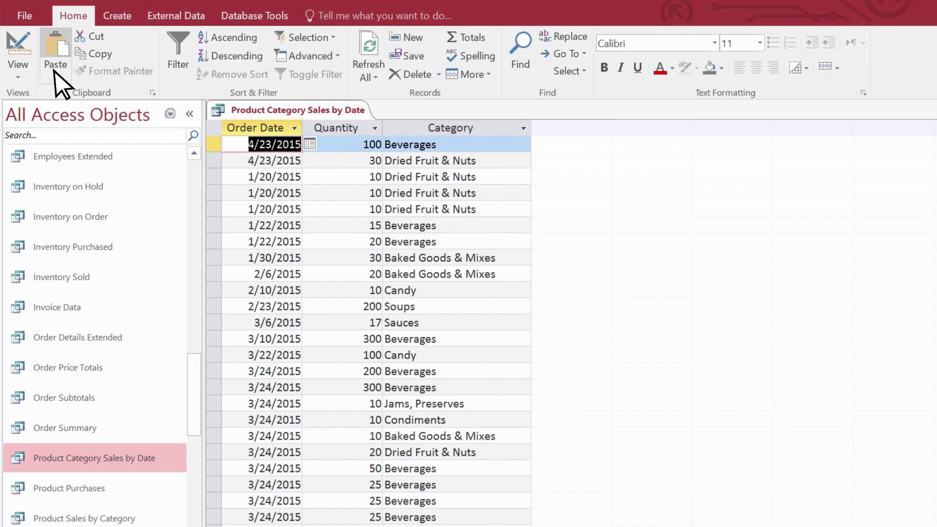
{"action": "right_click", "coordinate": [297, 110]}
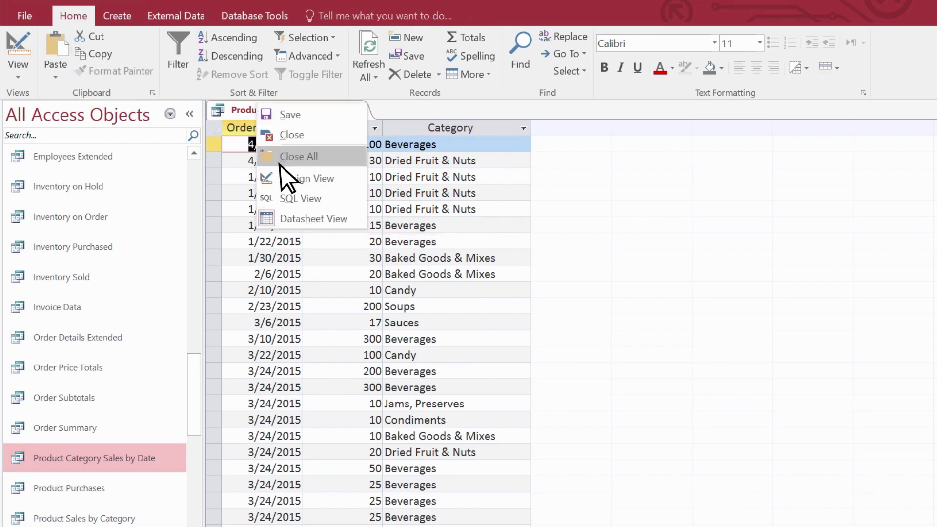
{"action": "left_click", "coordinate": [313, 178]}
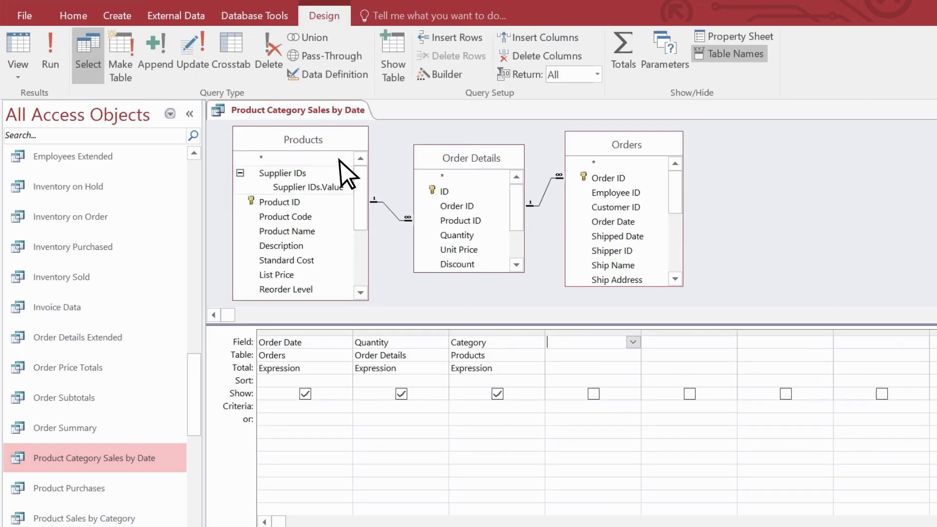
Step: Enable Totals, remove Order Date, put Category first, and sum Quantity per category
{"action": "left_click", "coordinate": [622, 48]}
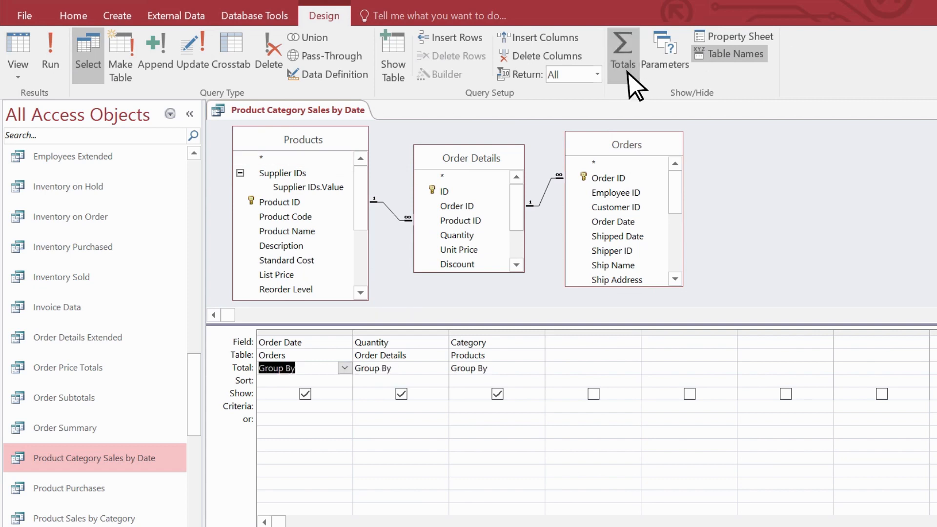
{"action": "left_click", "coordinate": [242, 367]}
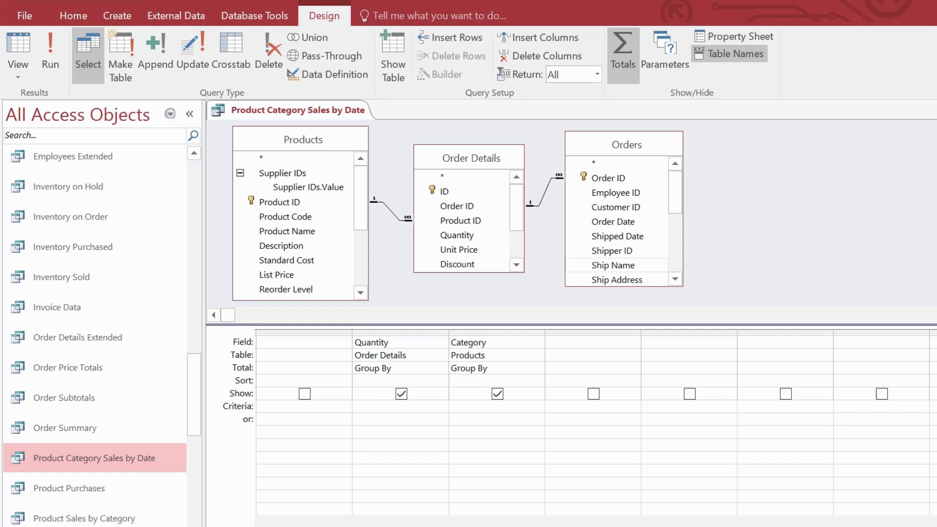
{"action": "left_click", "coordinate": [363, 367]}
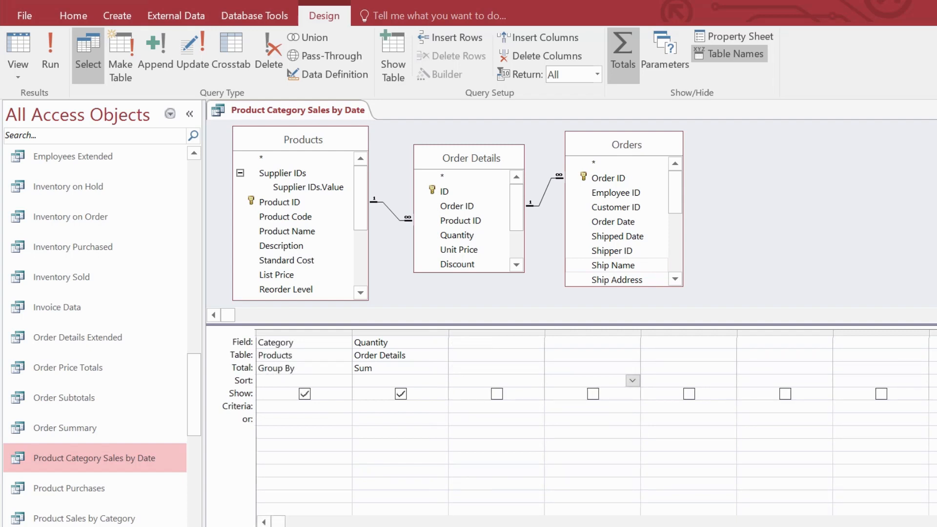
{"action": "mouse_move", "coordinate": [357, 264]}
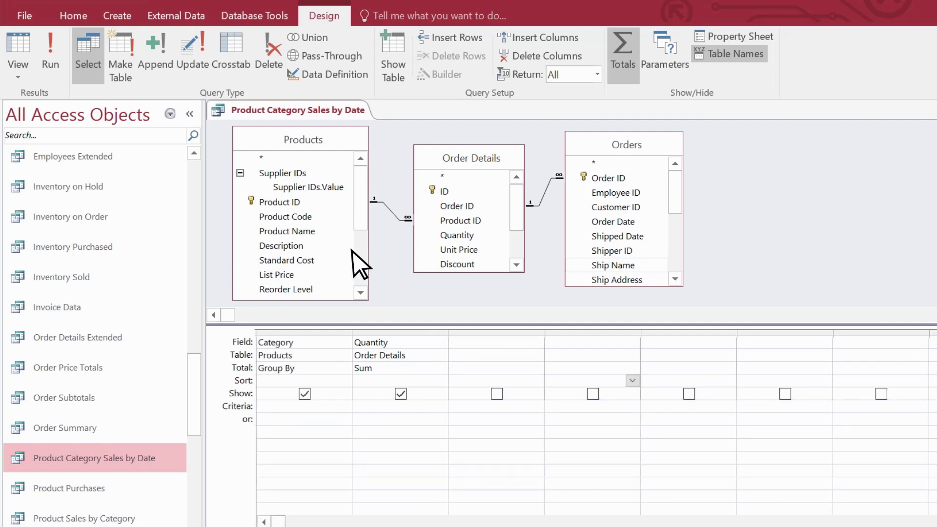
{"action": "left_click", "coordinate": [51, 54]}
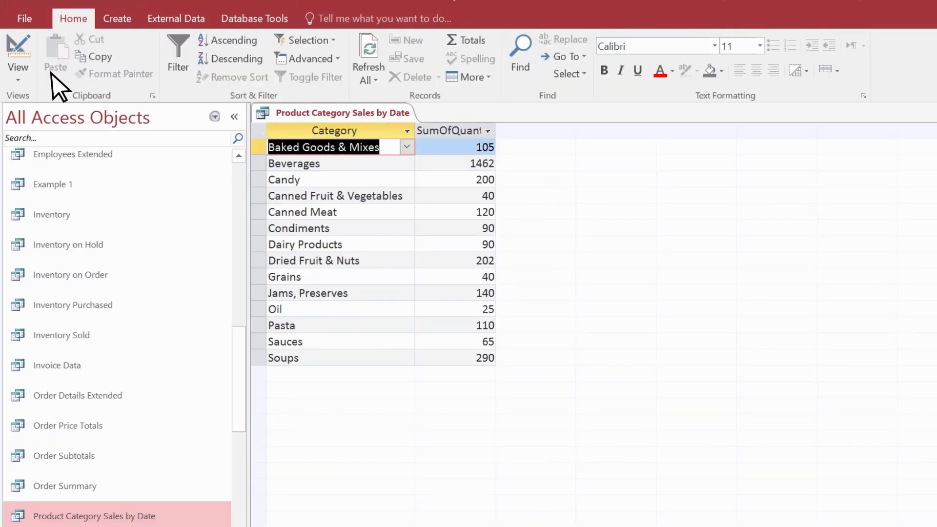
{"action": "mouse_move", "coordinate": [367, 138]}
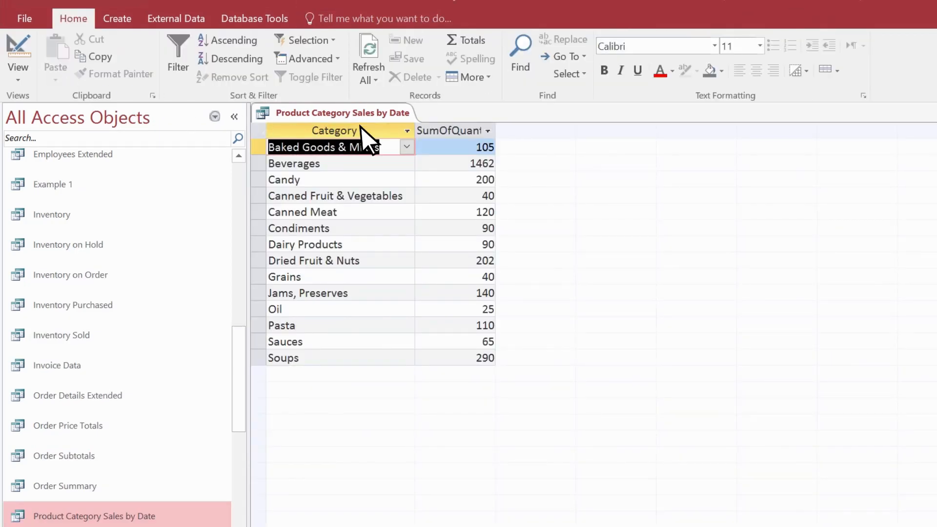
Step: Sort SumOfQuantity largest to smallest, then smallest to largest (Oil 25 to Beverages 1462)
{"action": "left_click", "coordinate": [482, 130]}
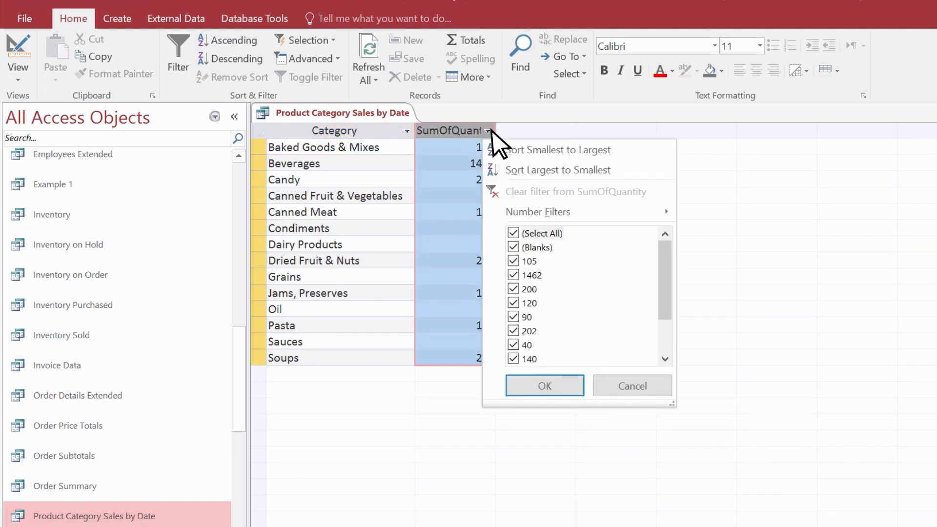
{"action": "left_click", "coordinate": [557, 170]}
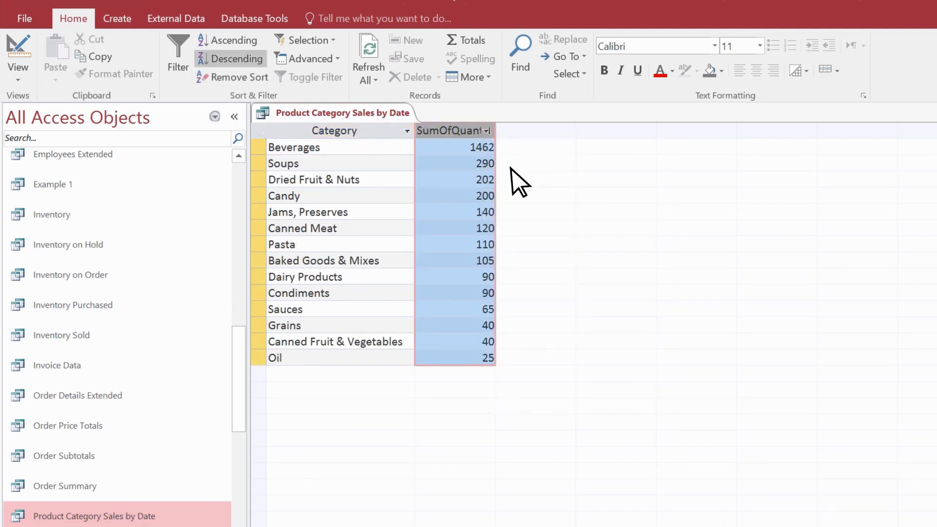
{"action": "left_click", "coordinate": [489, 130]}
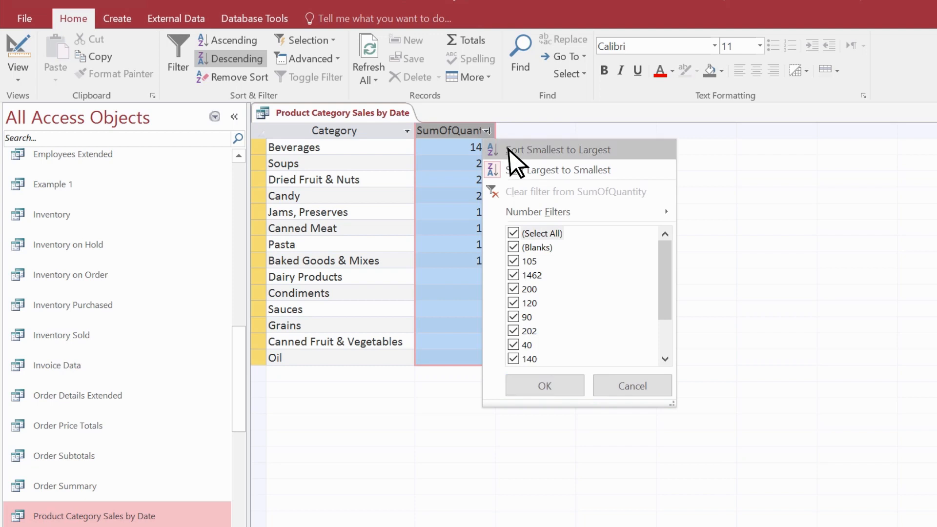
{"action": "left_click", "coordinate": [557, 150]}
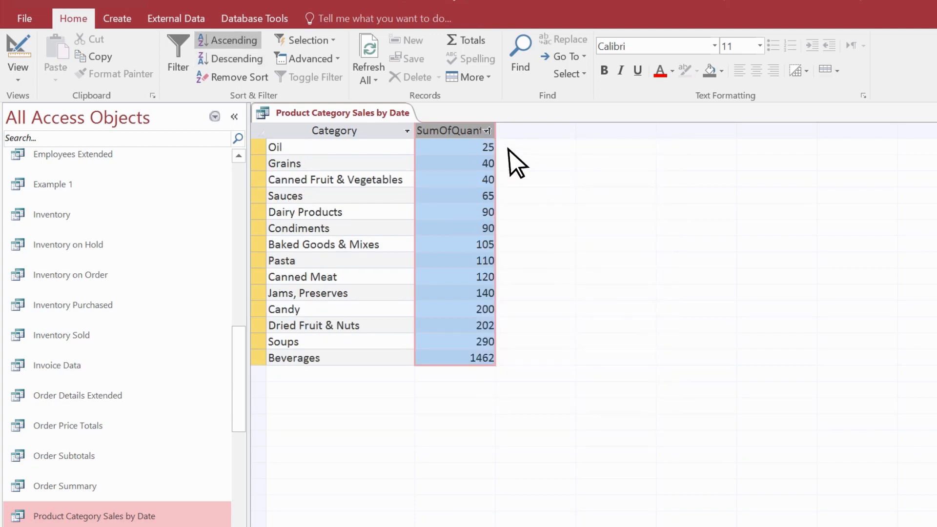